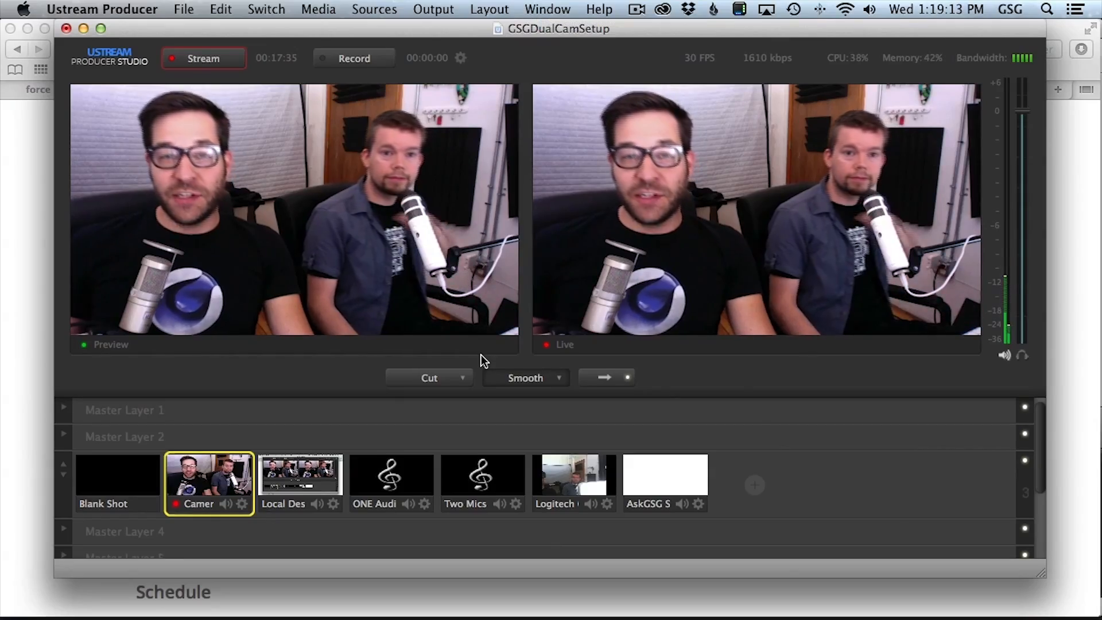
Bring the channel's live Twitch chat window to the front.
left_click(313, 475)
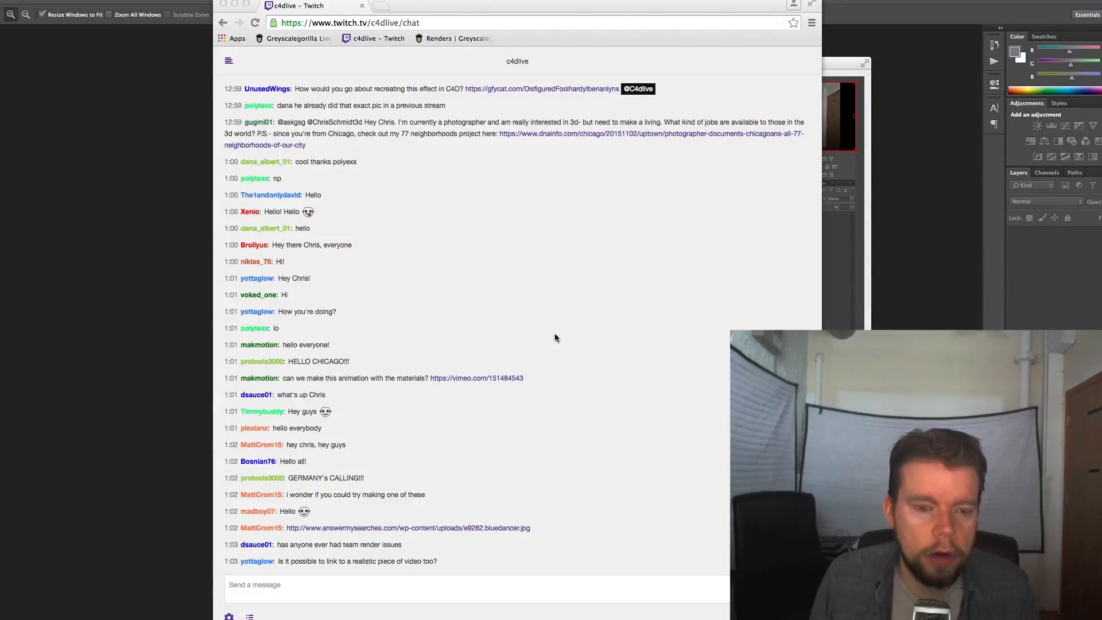
scroll("up", 3)
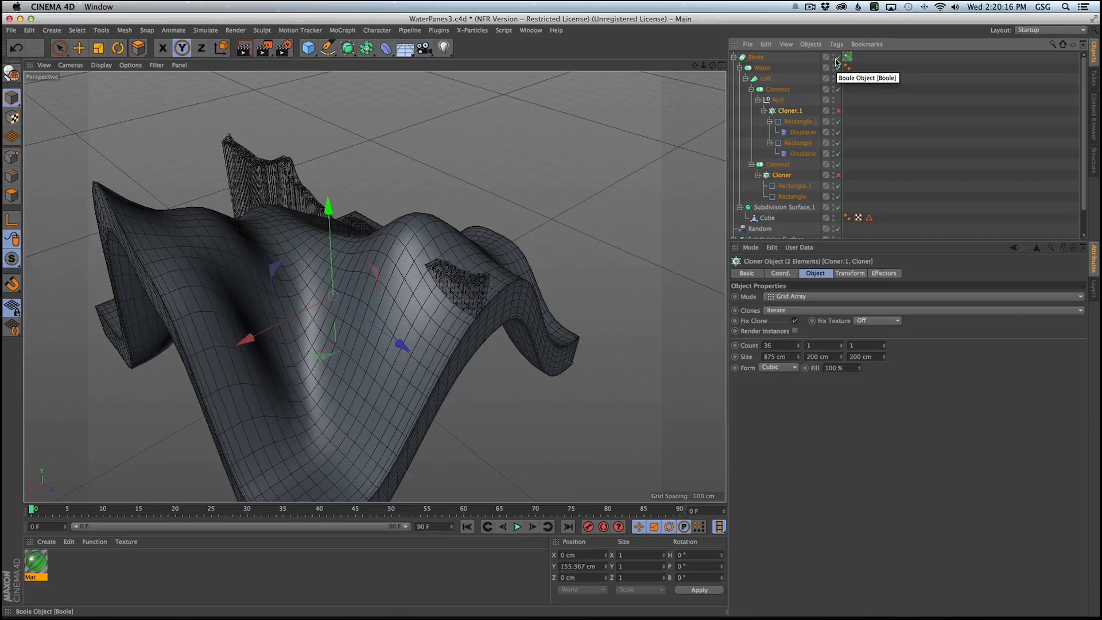
mouse_move(858, 103)
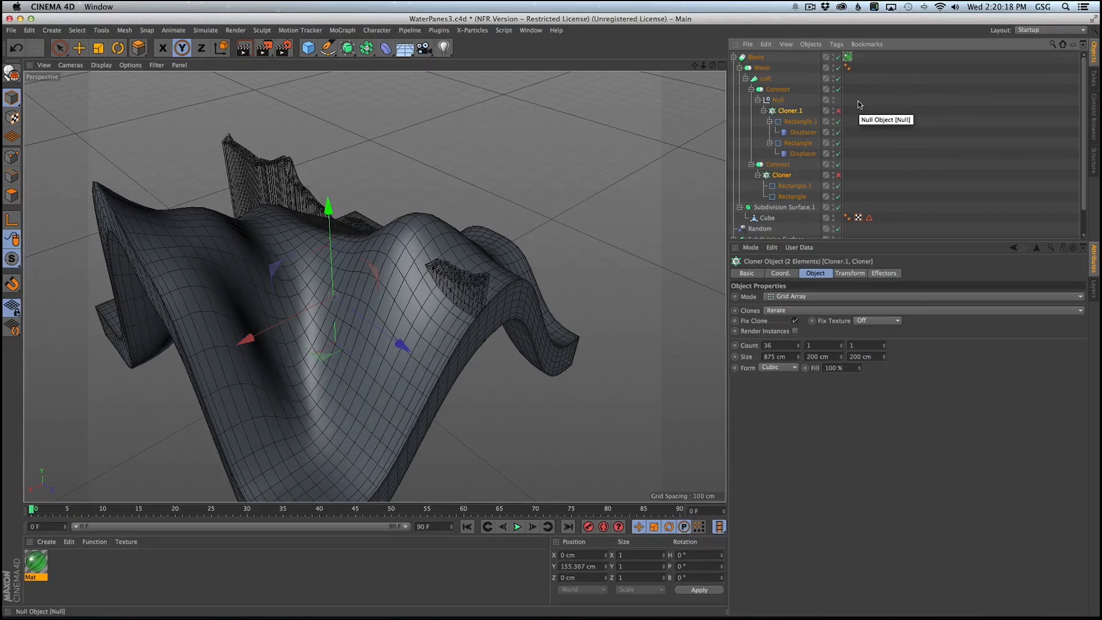